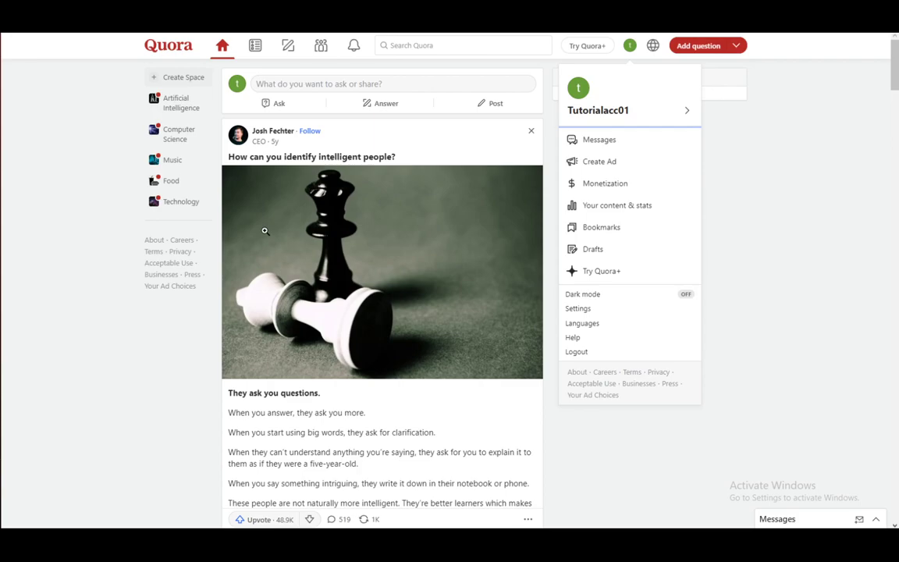
- Dismiss the account dropdown to return to the home feed with the chess post
left_click(581, 217)
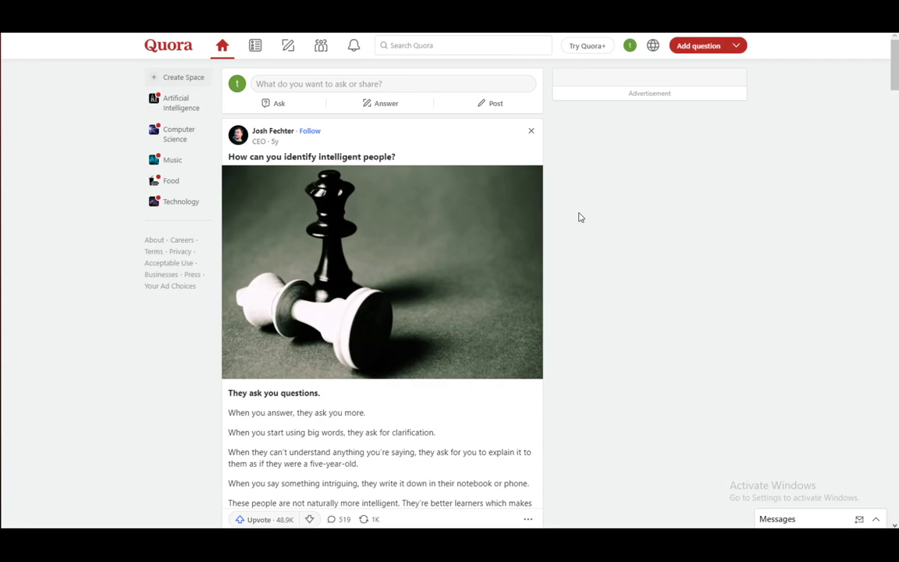
mouse_move(645, 117)
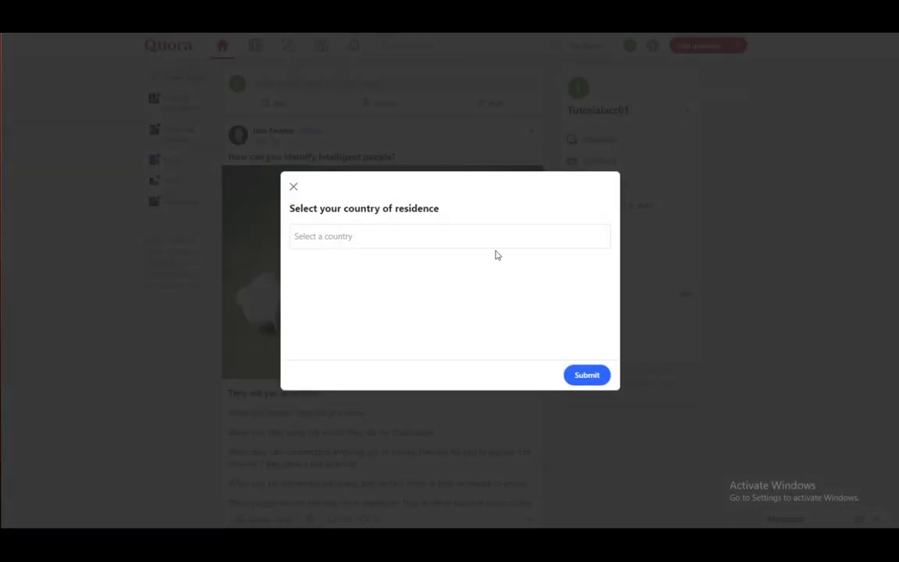
left_click(449, 235)
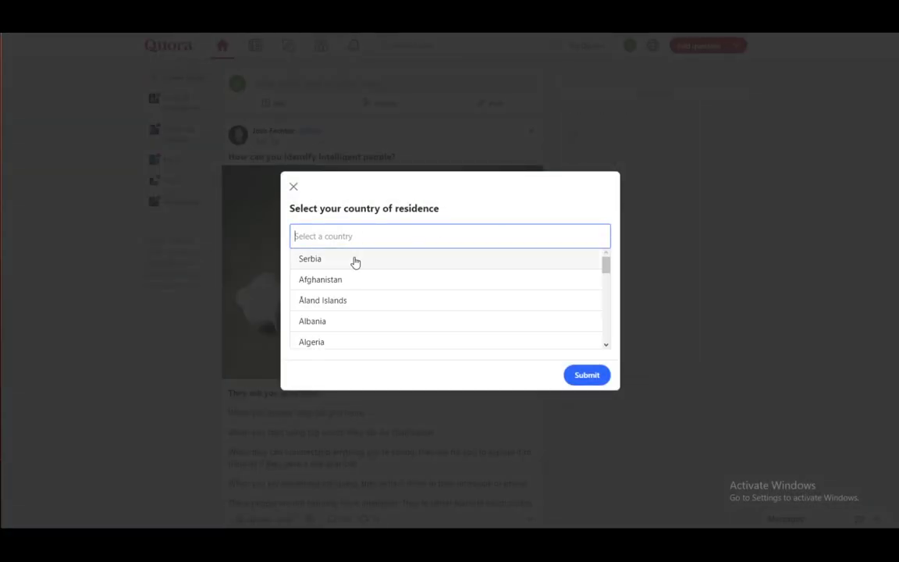
left_click(293, 186)
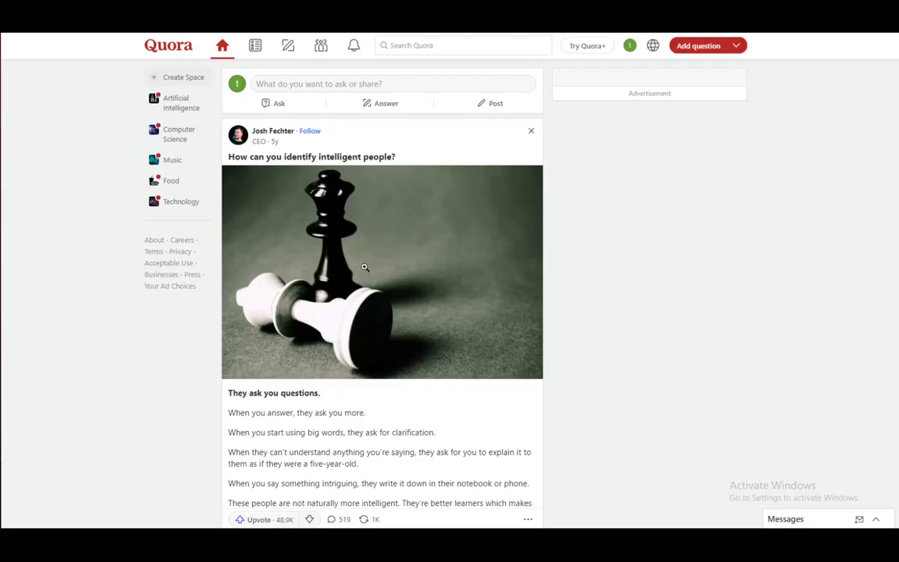
- View the Your content & stats page with its deleted answer, then return to the home feed
left_click(630, 45)
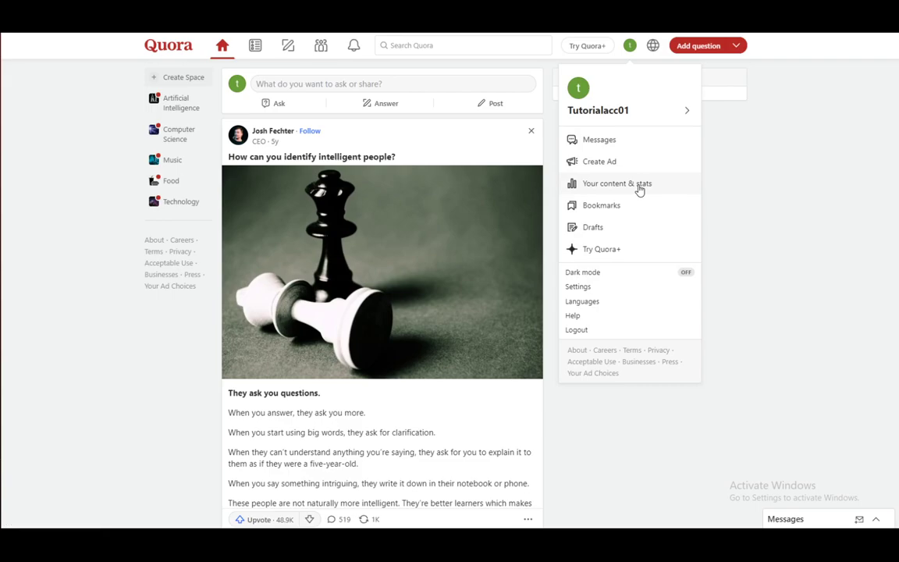
left_click(617, 183)
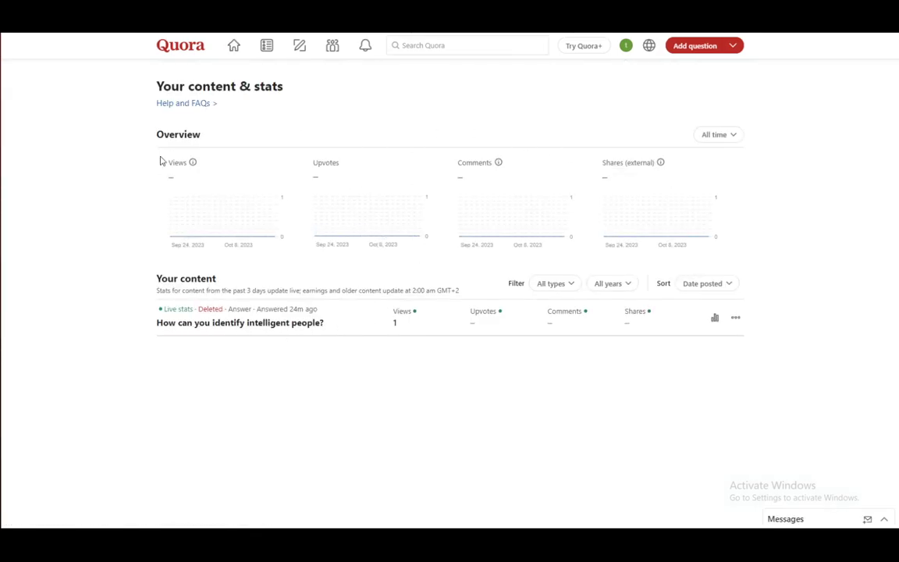
mouse_move(230, 213)
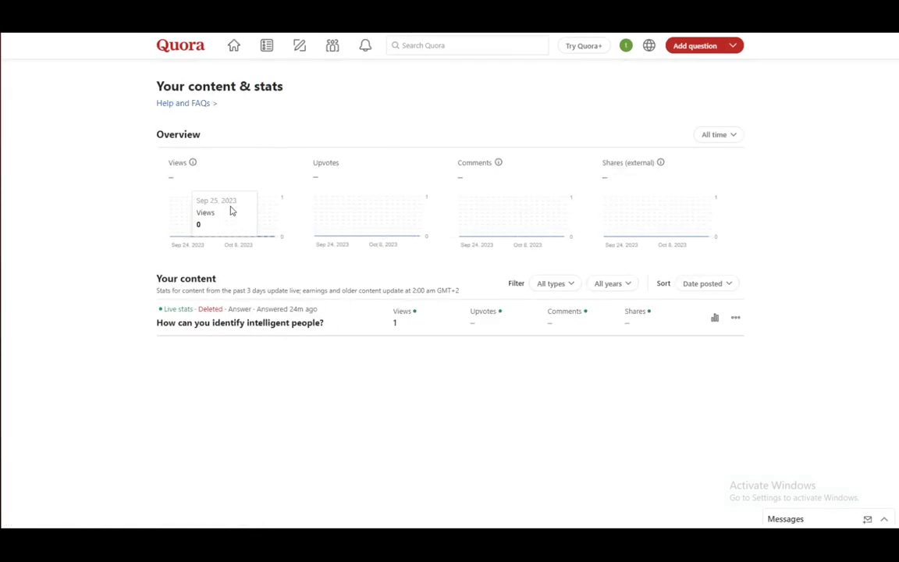
mouse_move(448, 212)
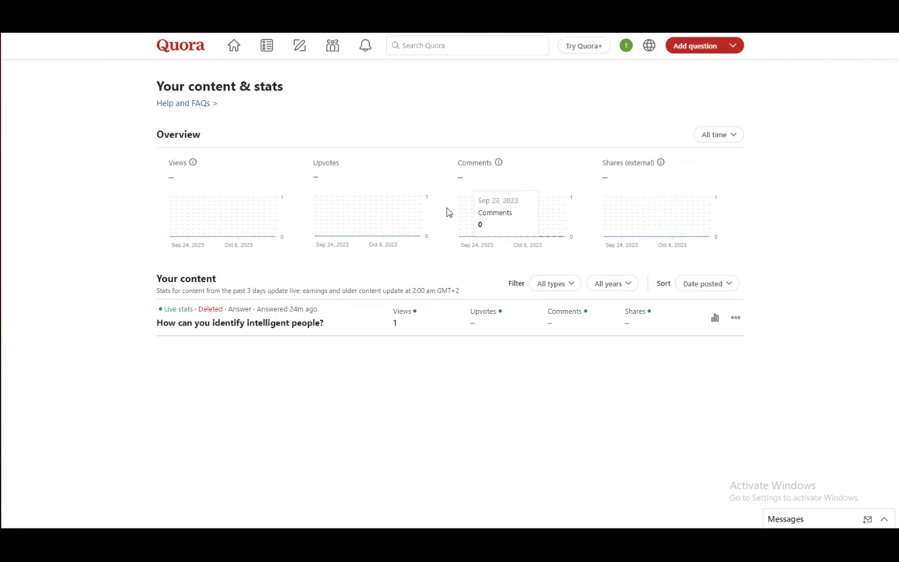
left_click(223, 46)
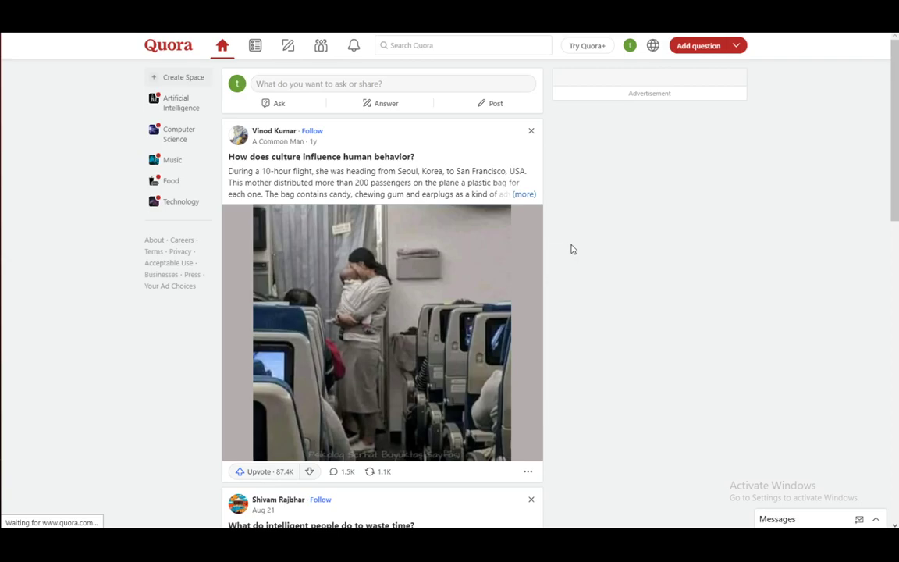
mouse_move(707, 352)
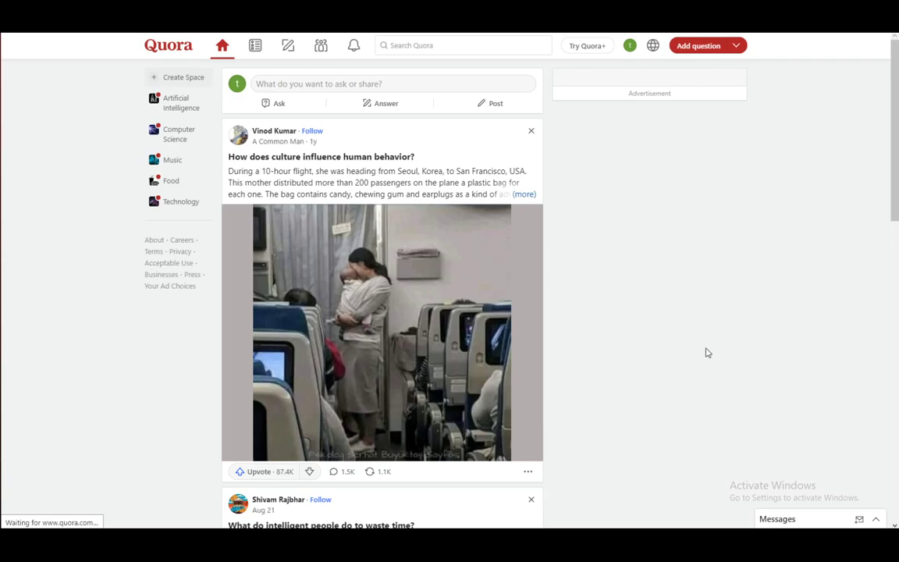